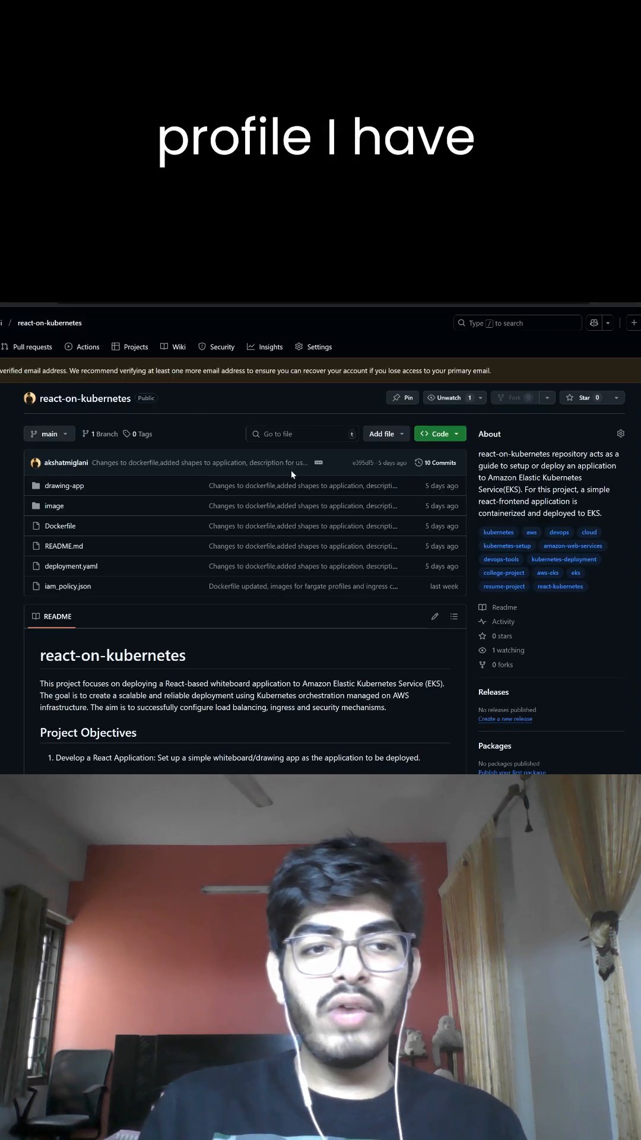
scroll(down, 3)
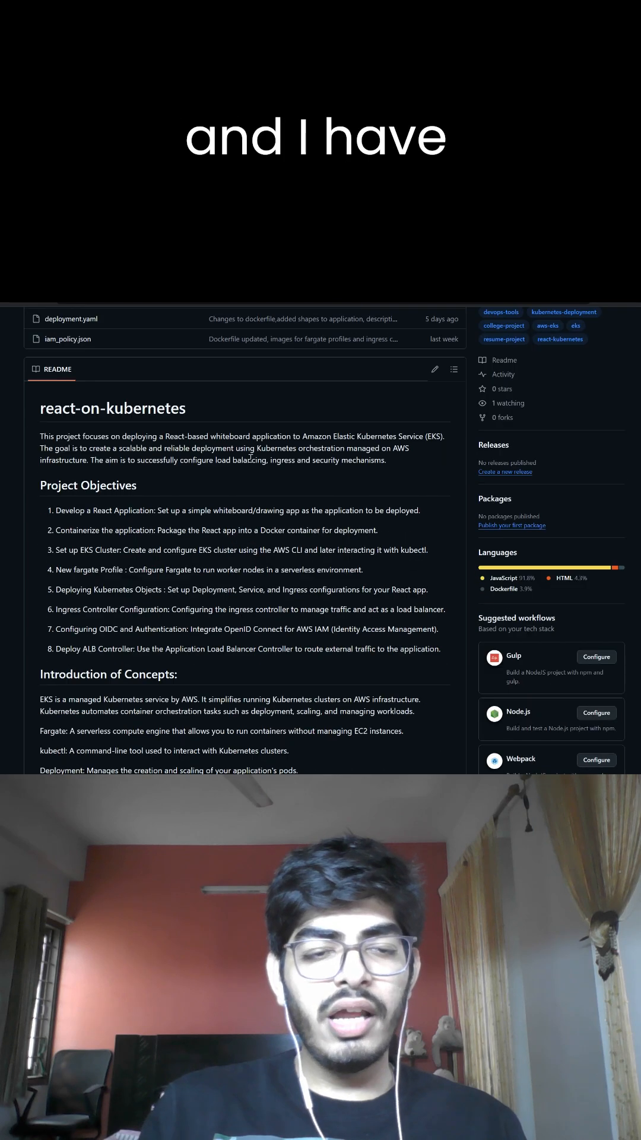
scroll(down, 3)
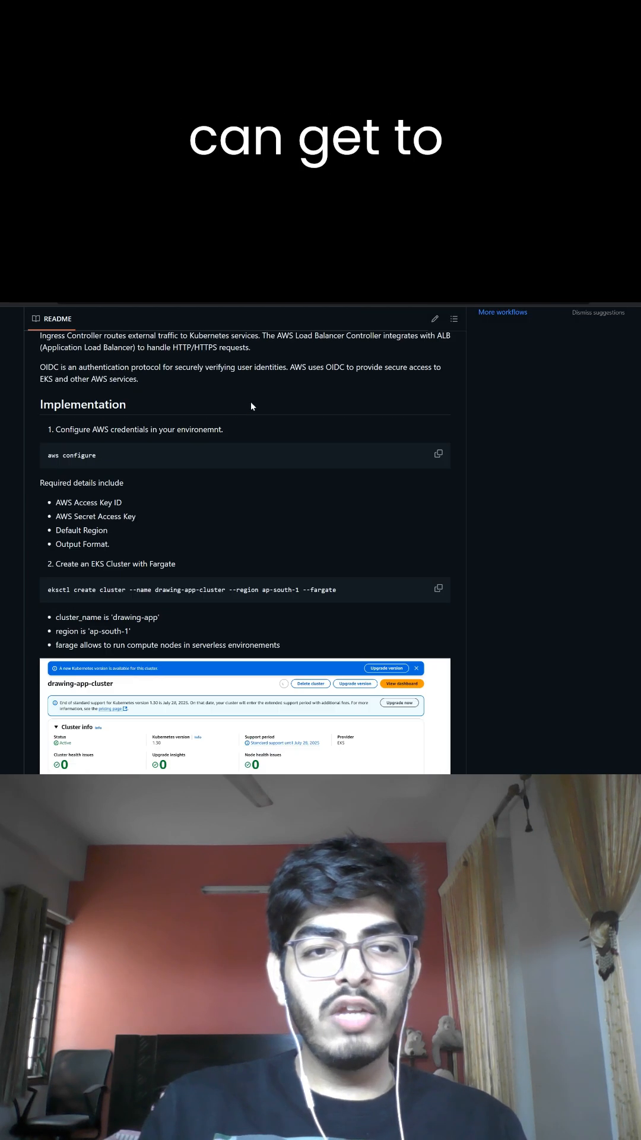